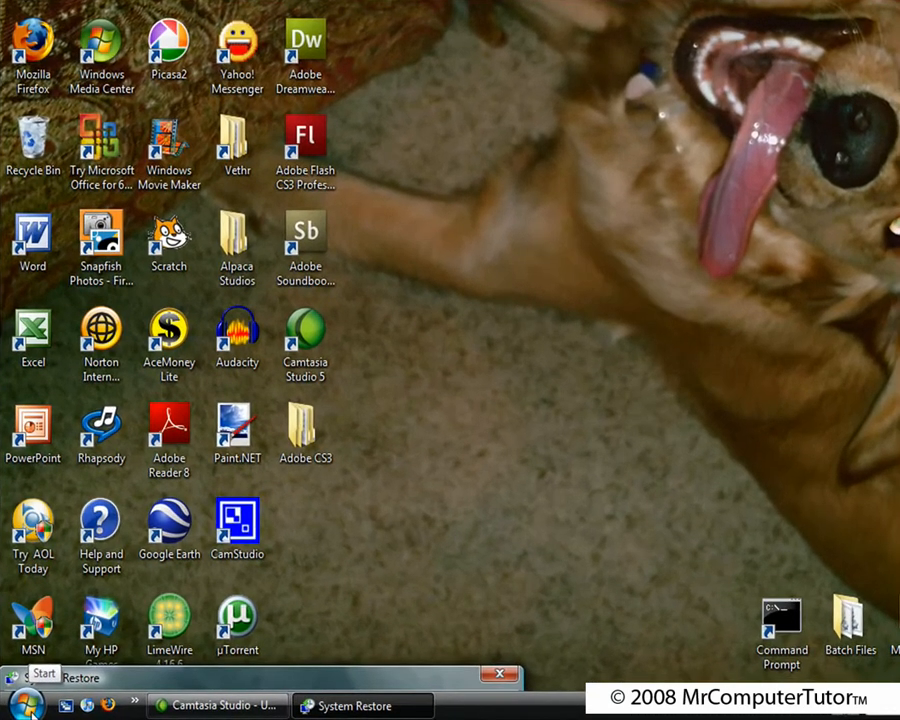
- Browse Start > All Programs > Accessories to reach the System Tools utilities
left_click(28, 700)
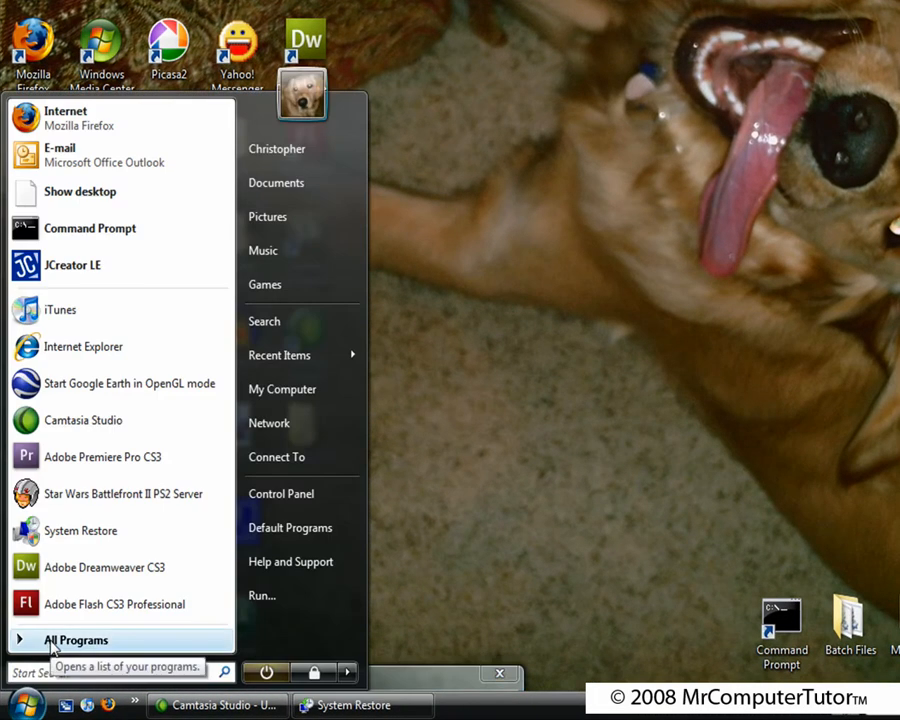
left_click(76, 640)
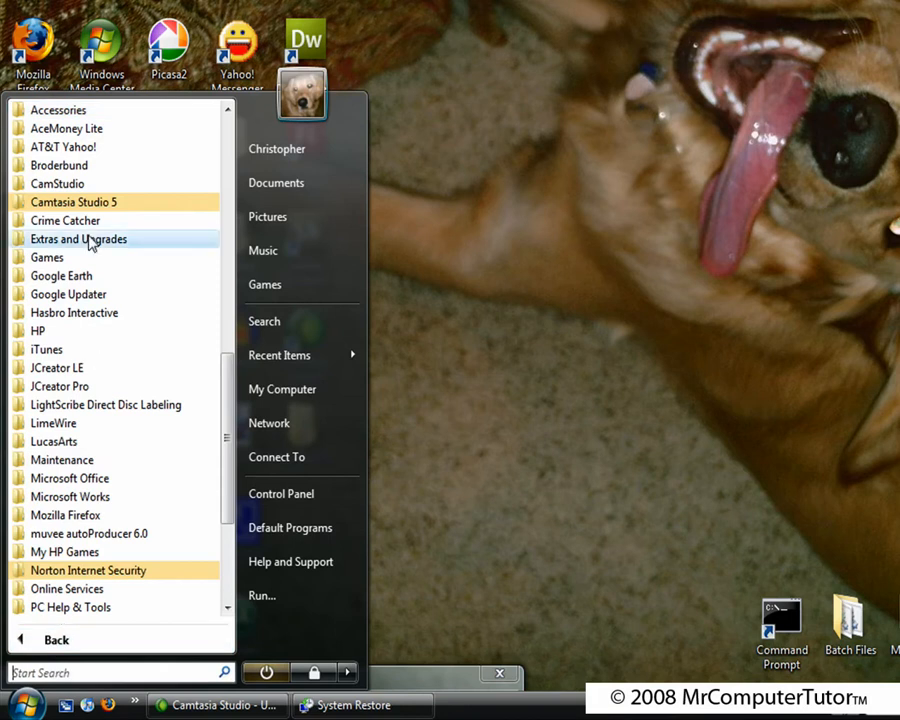
scroll("up", 3)
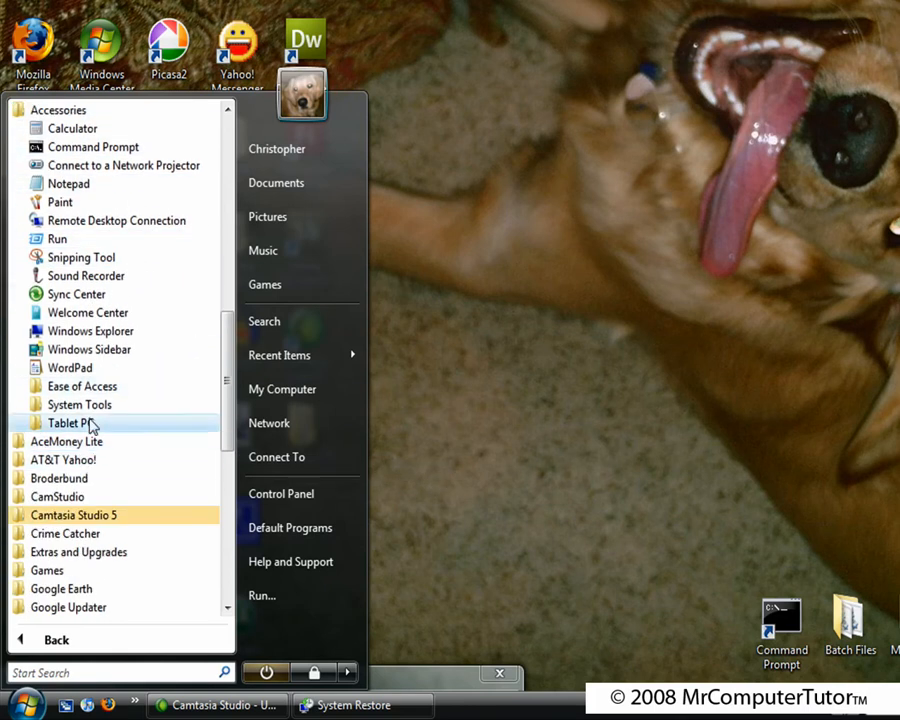
mouse_move(80, 404)
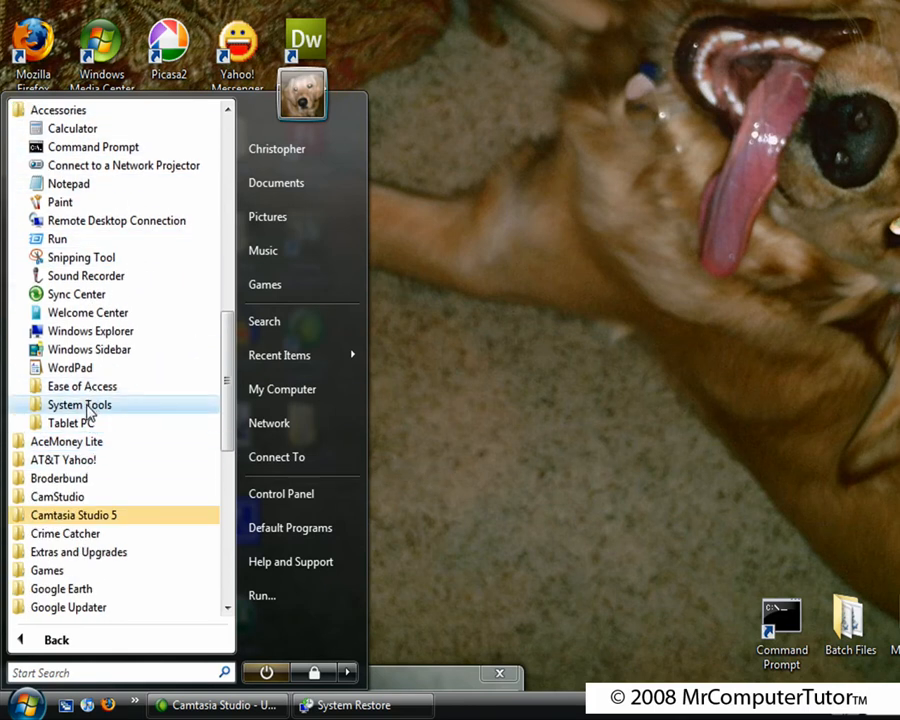
left_click(80, 404)
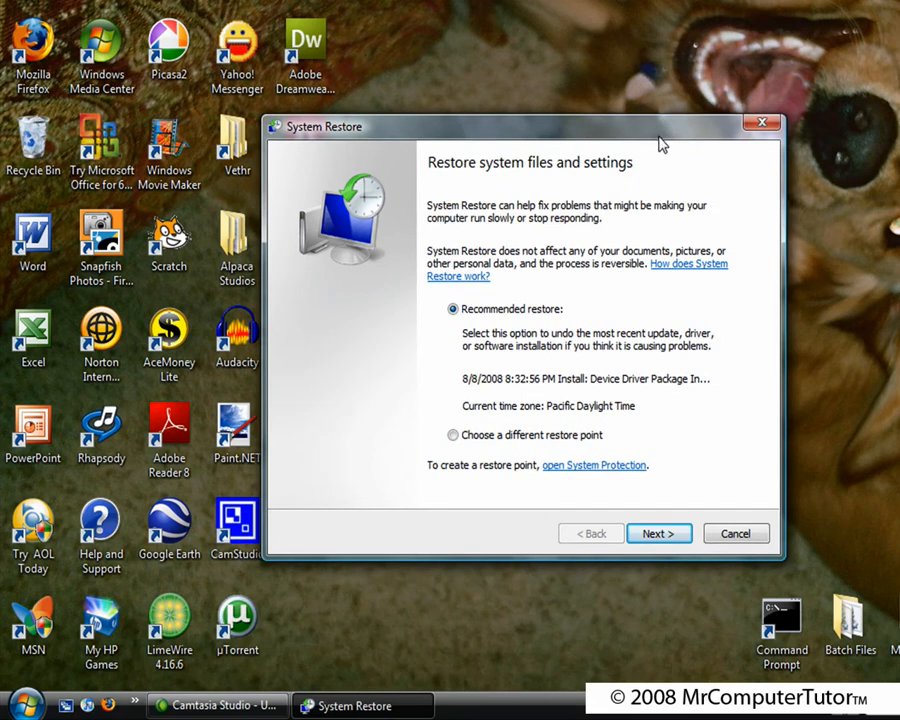
mouse_move(632, 266)
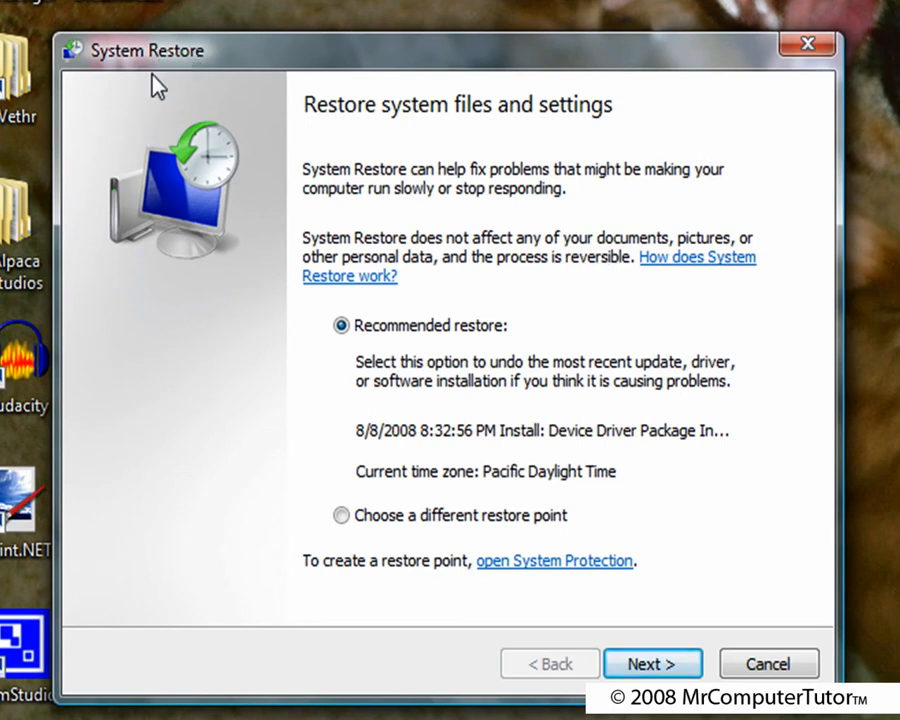
mouse_move(348, 414)
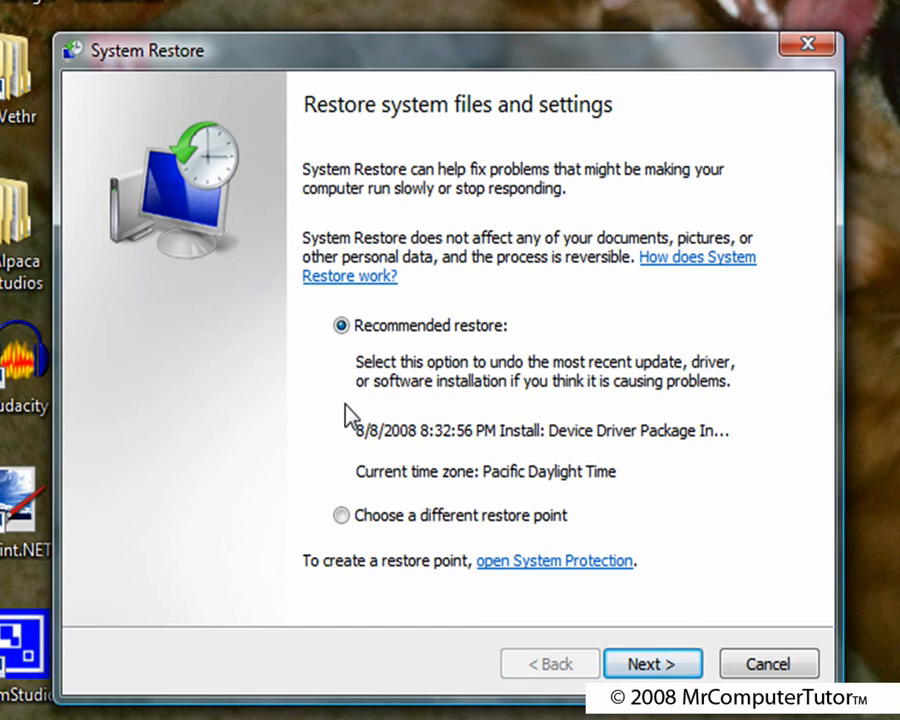
mouse_move(352, 576)
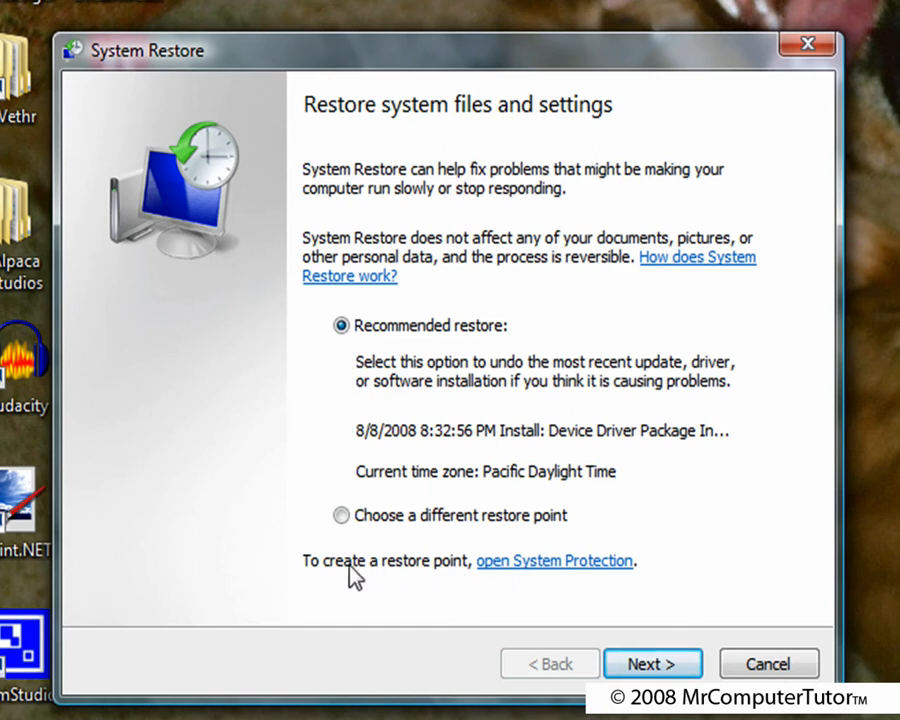
mouse_move(536, 586)
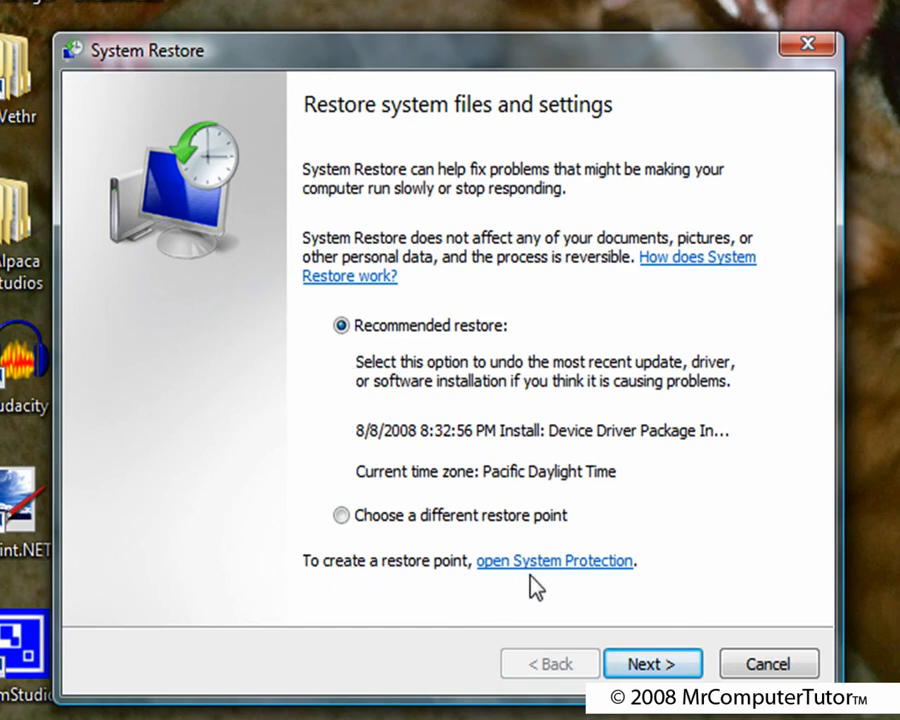
- Go to System Protection and start creating a new restore point for drive C:
left_click(552, 560)
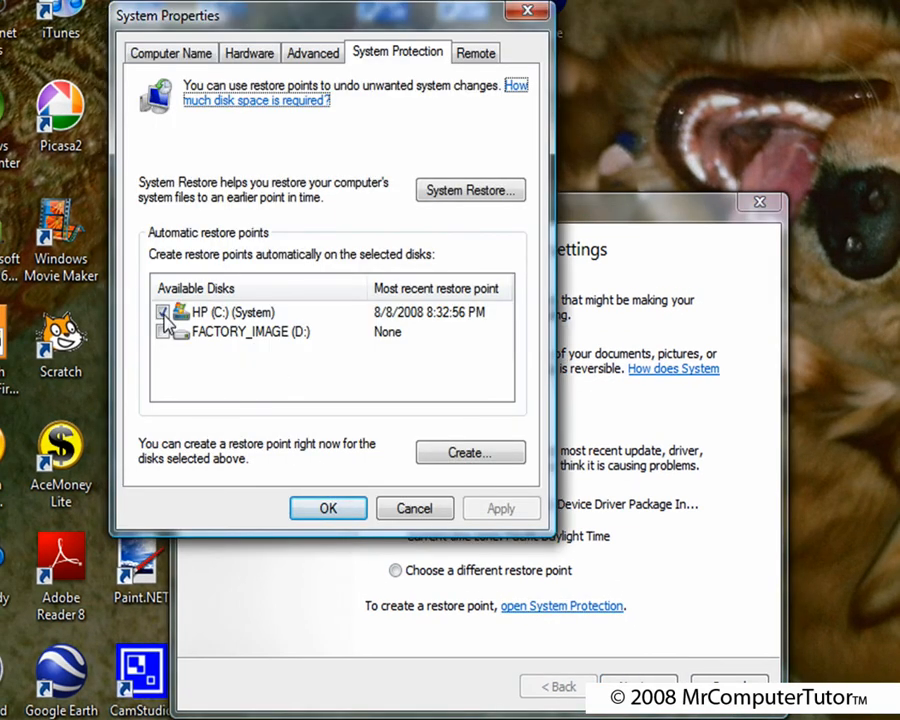
left_click(164, 312)
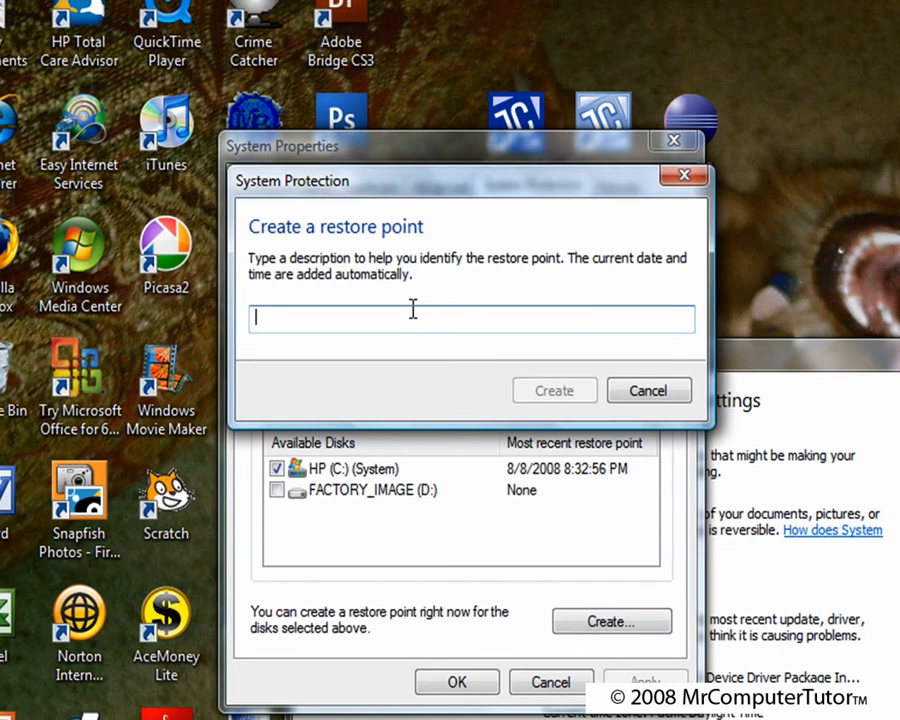
- Describe the restore point as 'to be safe' and create it
type("to be")
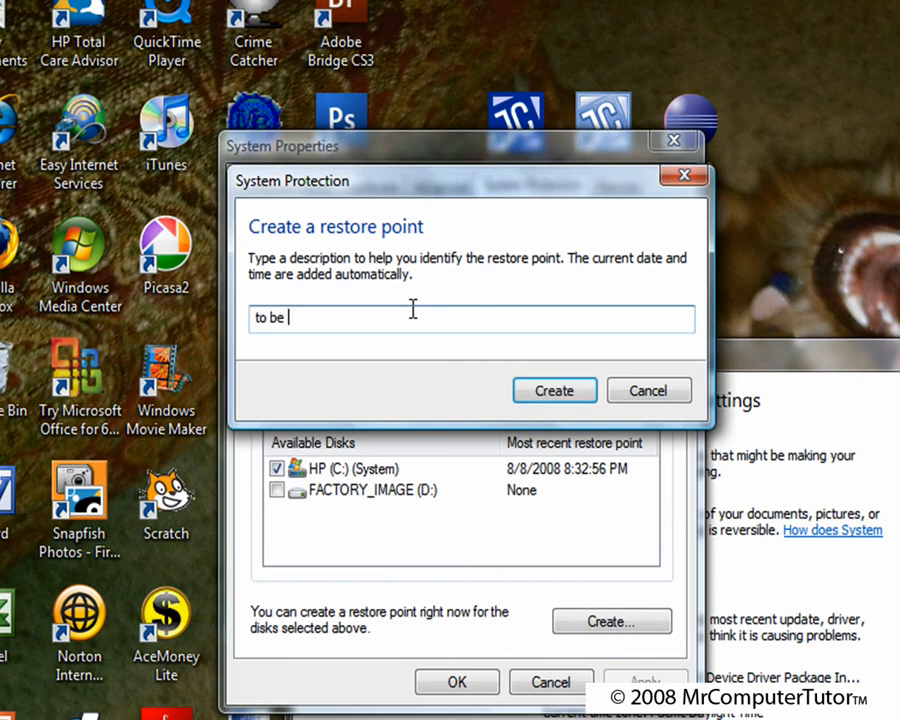
type("sage")
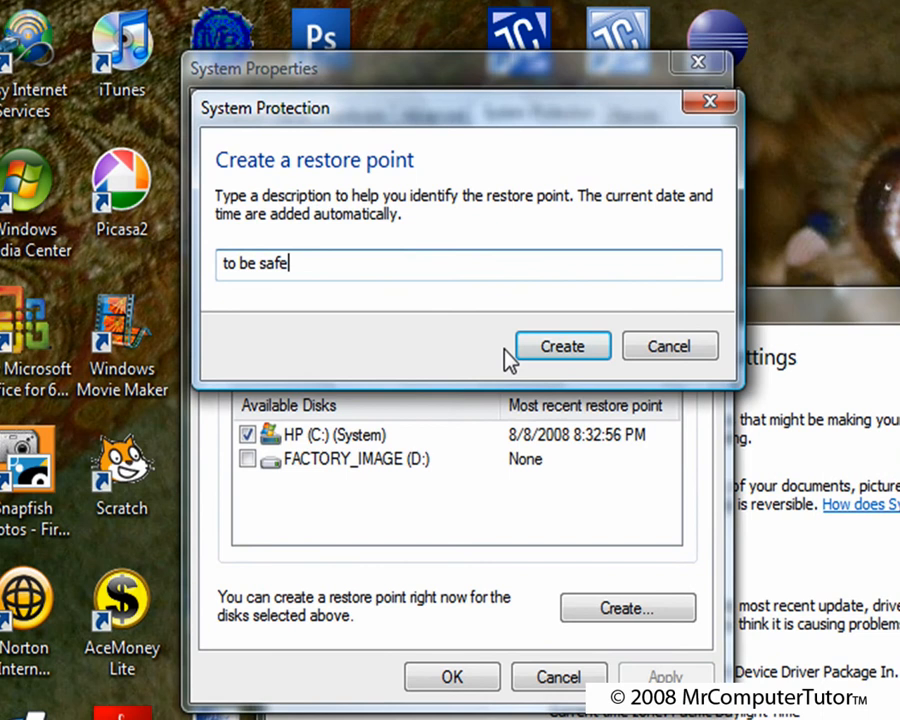
left_click(562, 344)
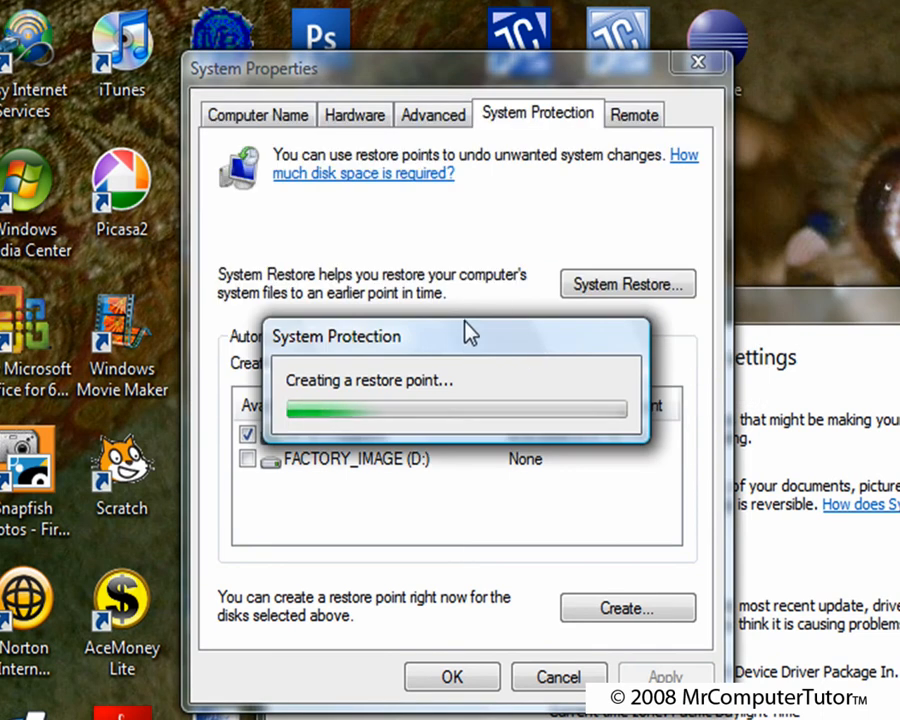